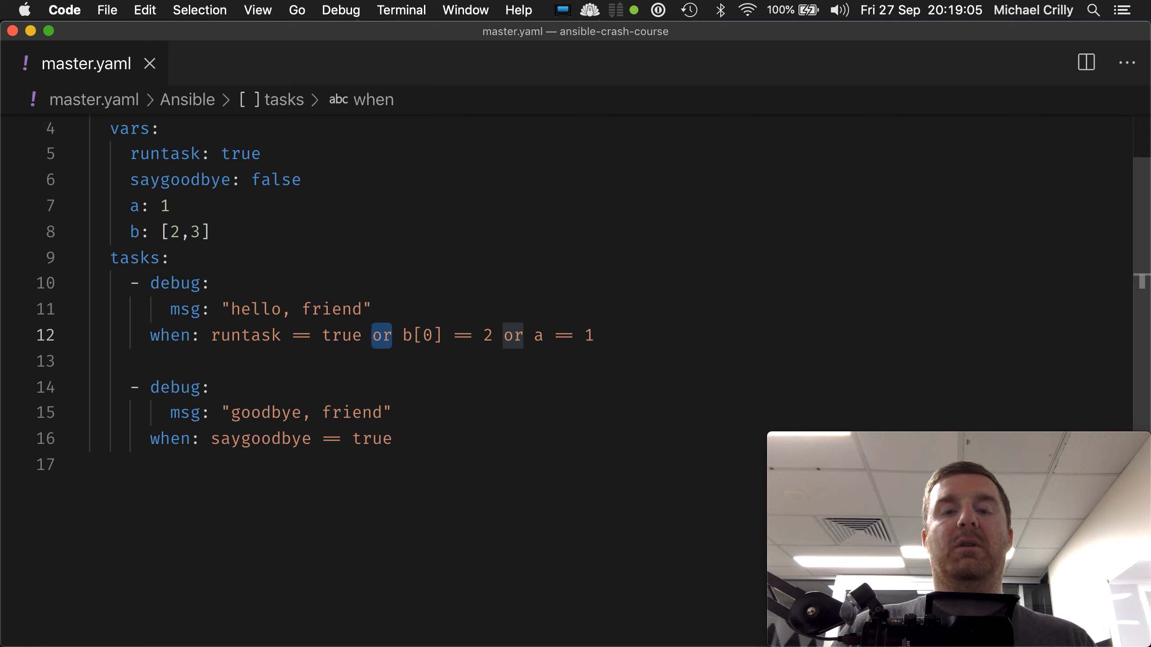
Change the first 'or' on line 12 to 'and', test runtask false and a: 11, then revert
text(and)
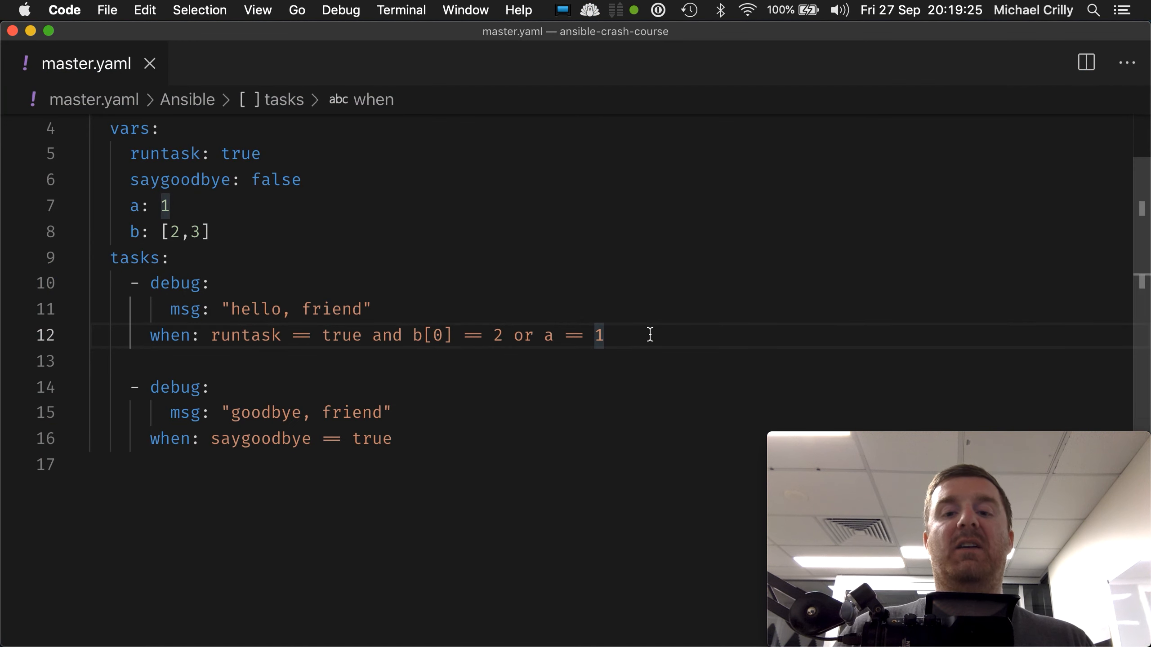
mouse_move(321, 352)
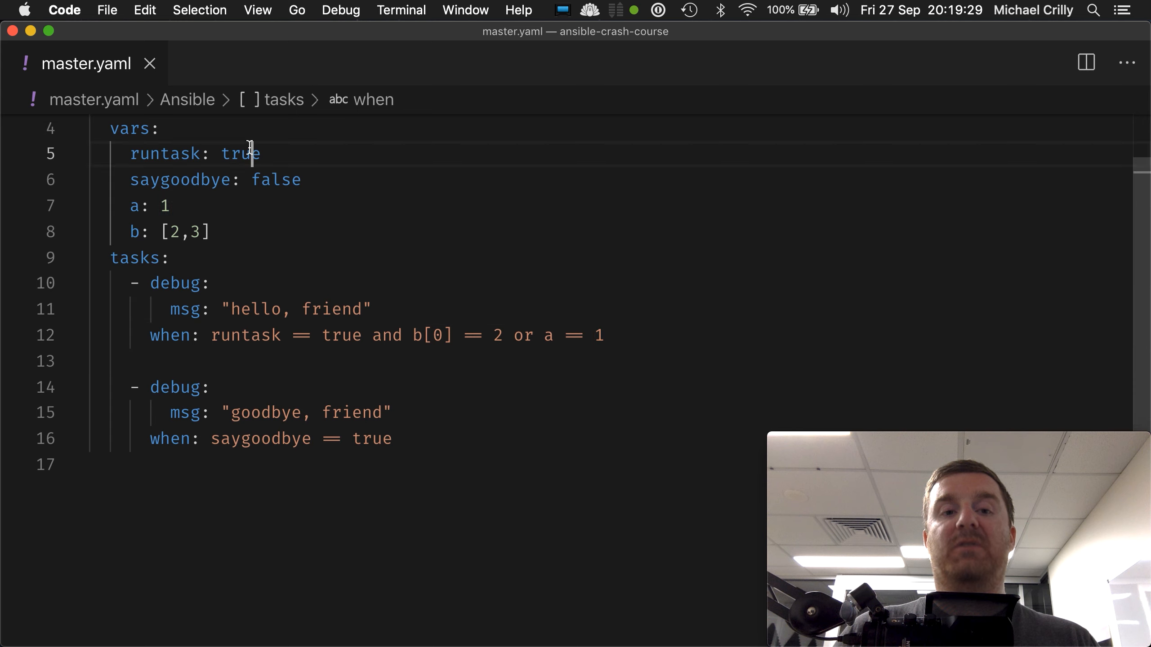
text(false)
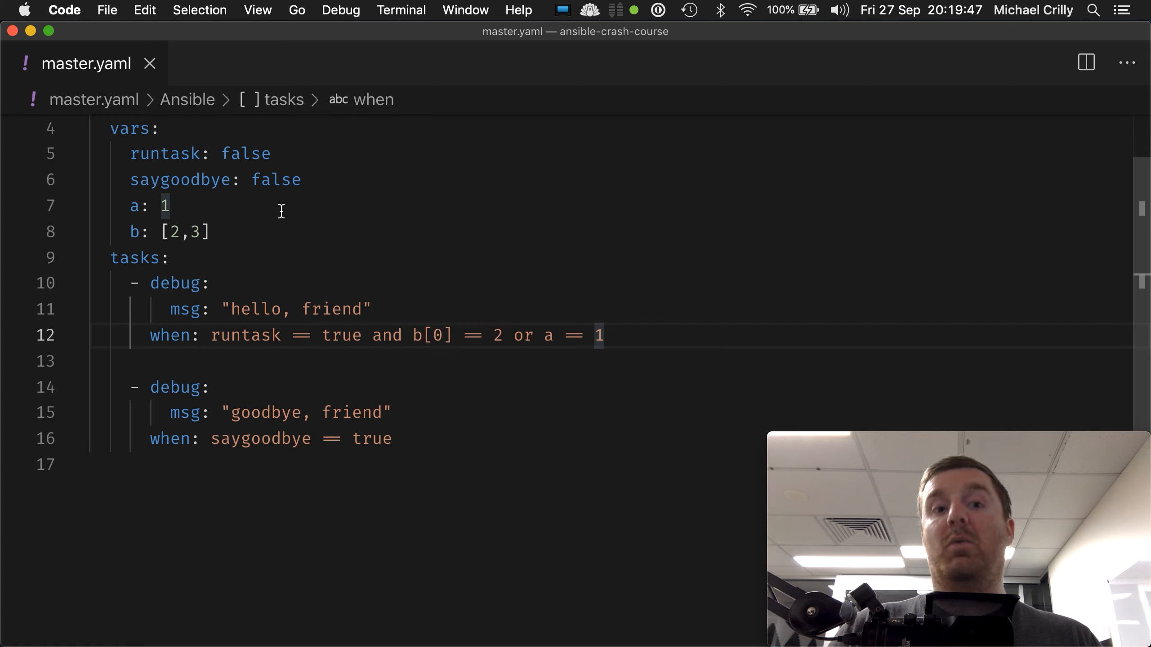
click(168, 205)
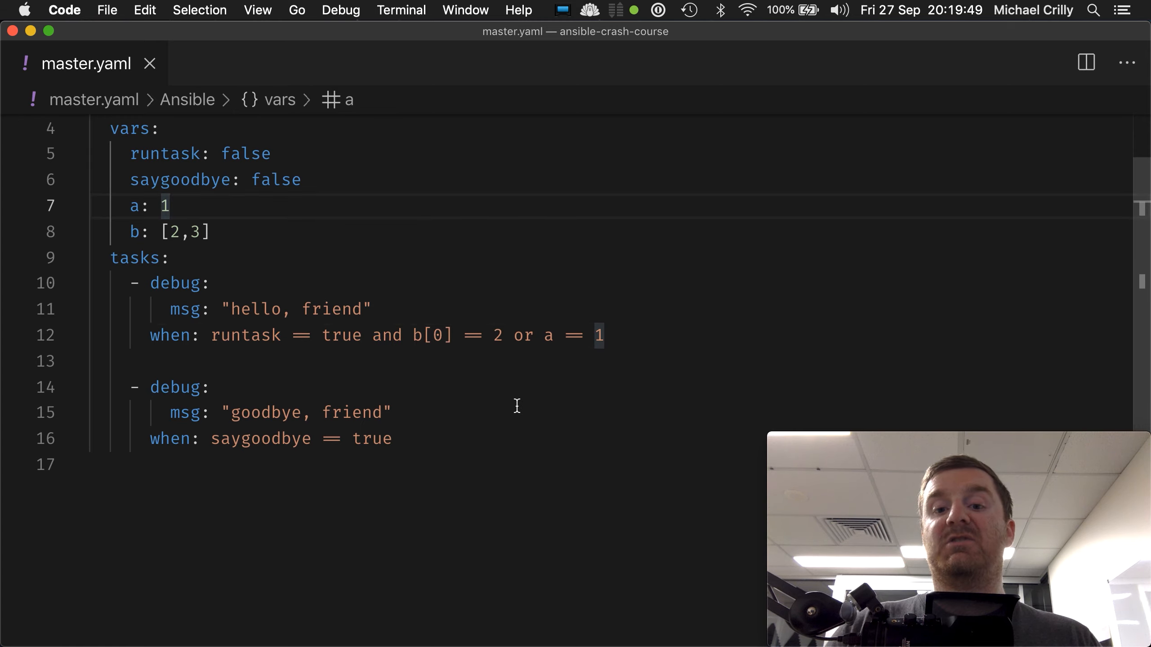
text(1)
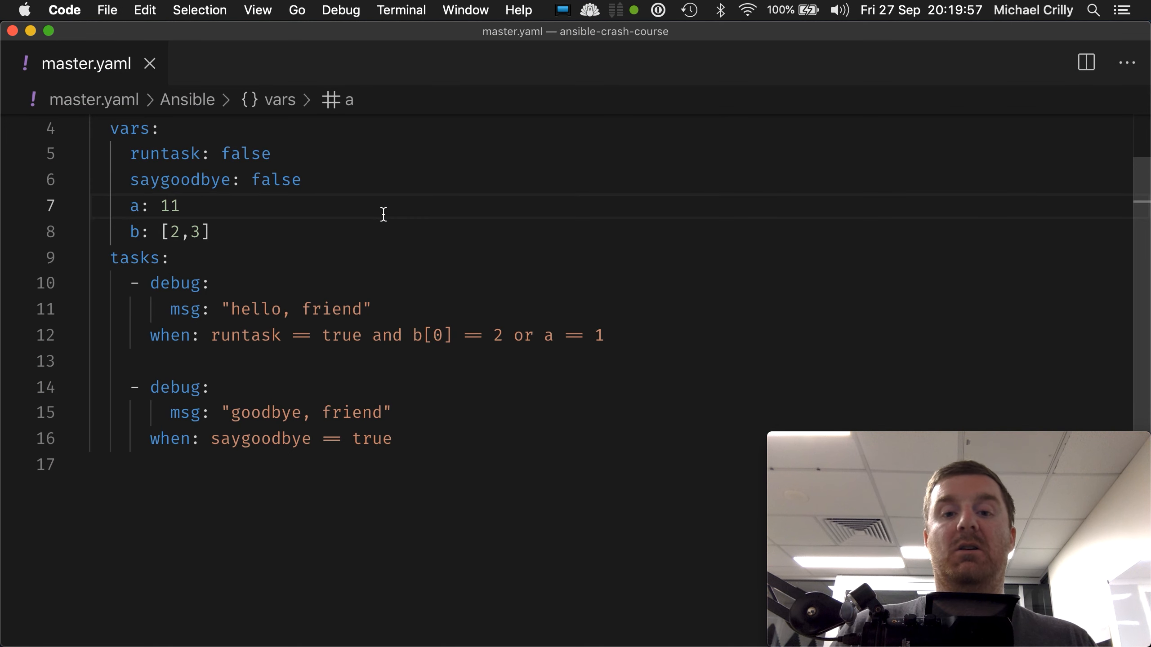
mouse_move(525, 335)
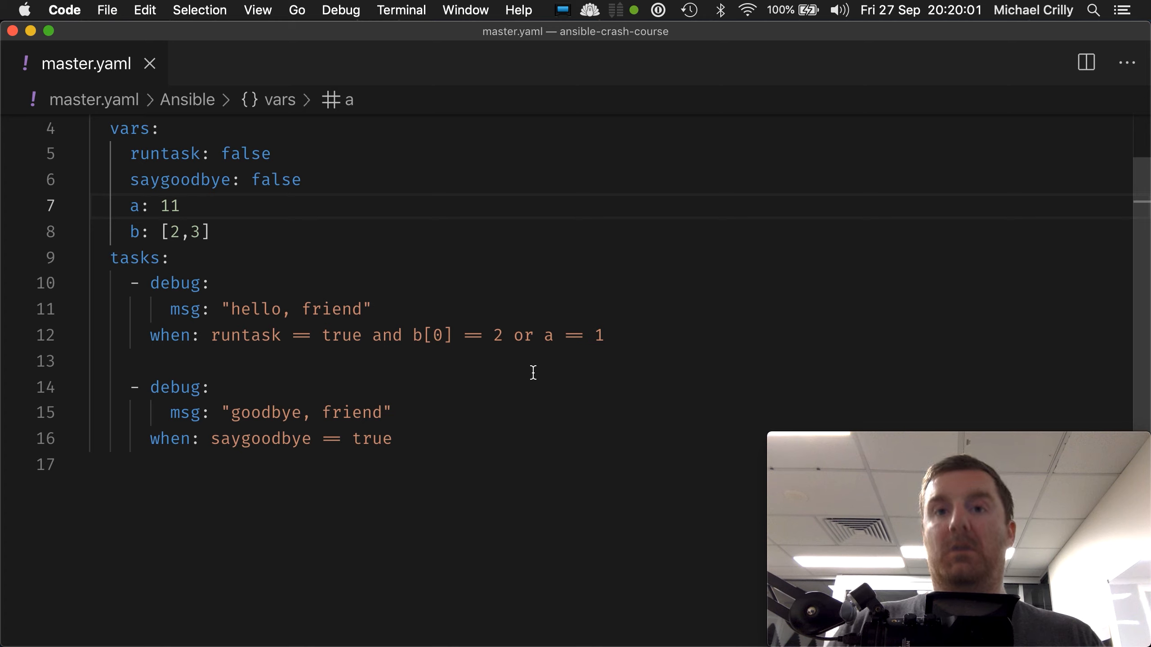
mouse_move(347, 355)
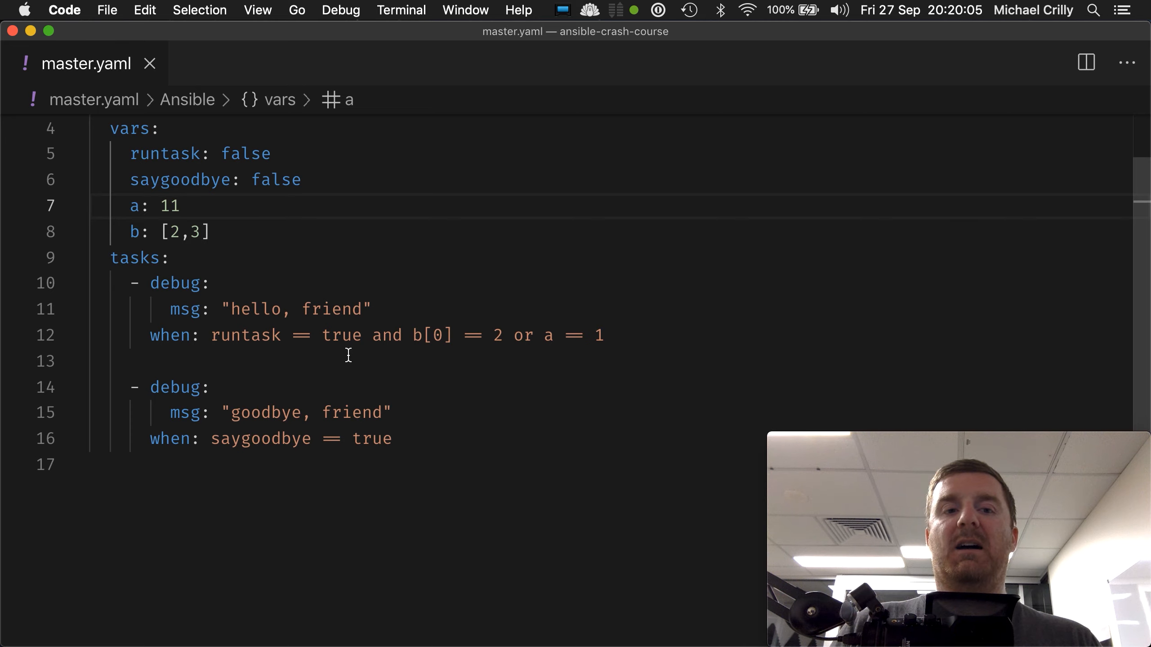
key(Backspace)
text(tru)
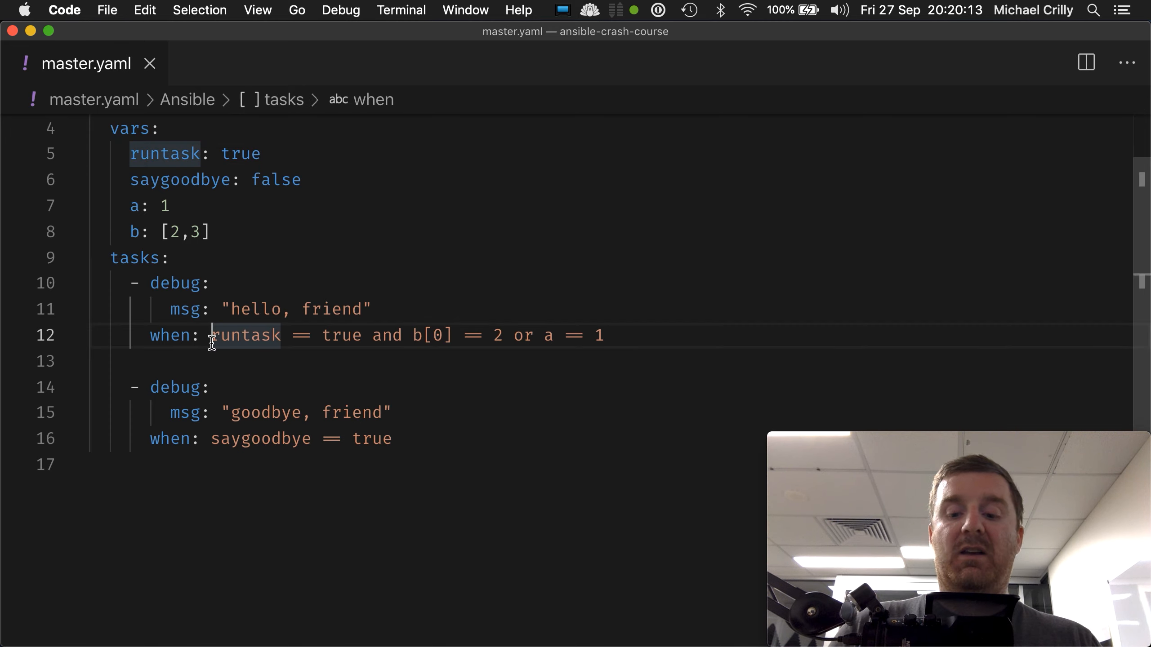
Wrap 'runtask == true and b[0] == 2' and 'a == 1' in parentheses, fixing the 'true' text
text(()
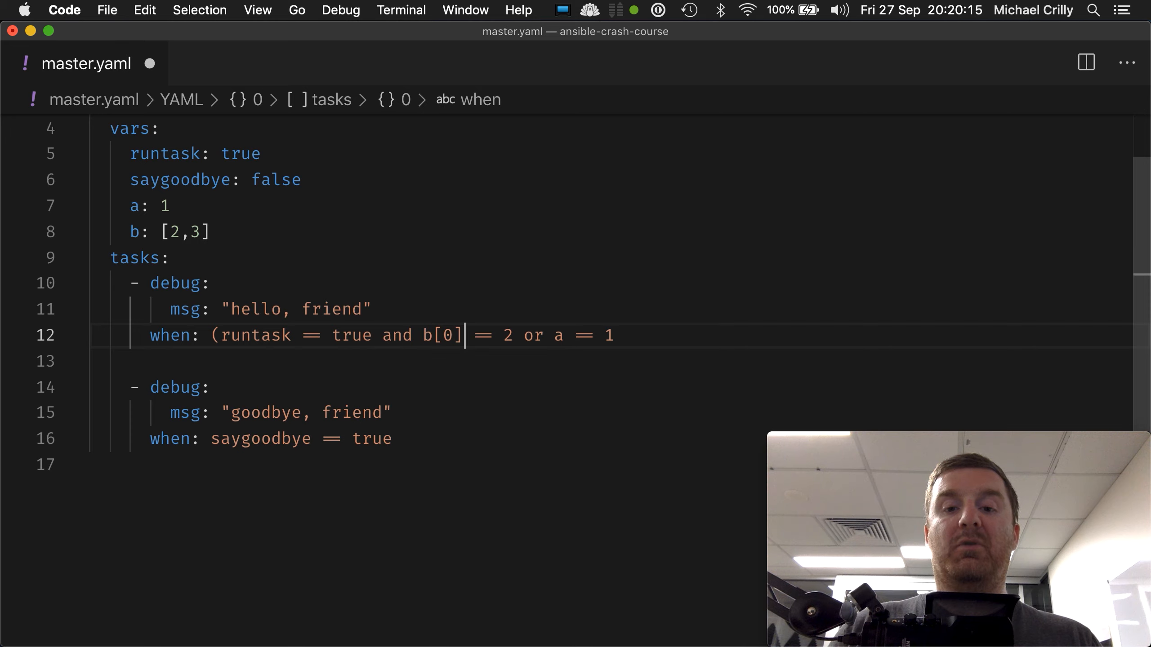
text())
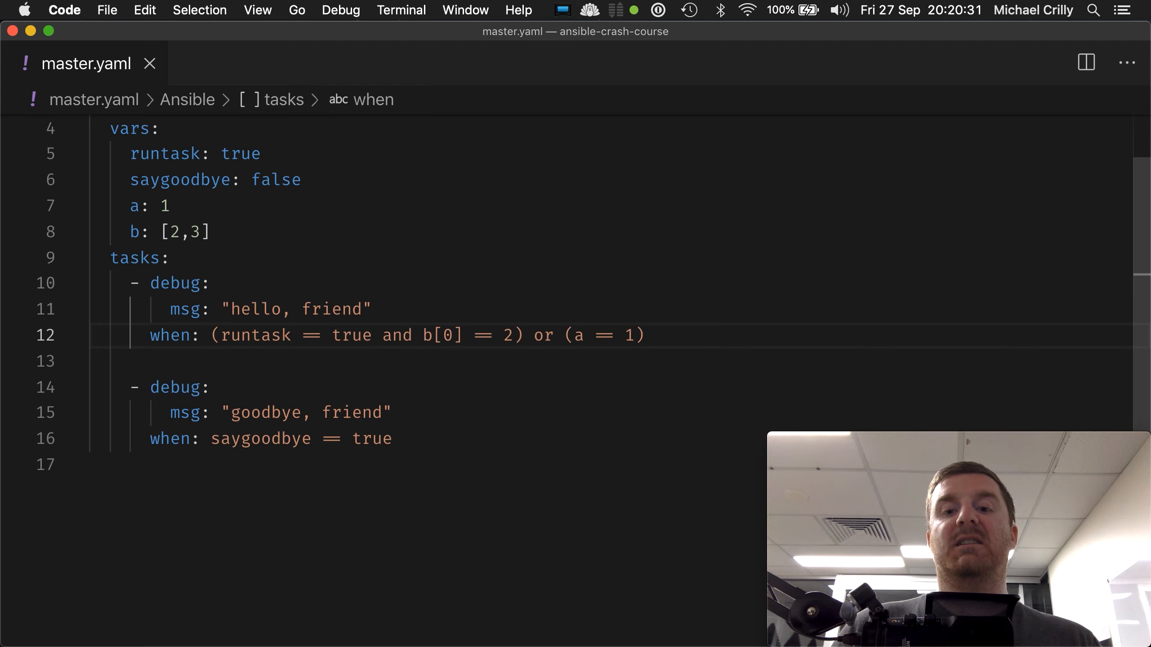
click(534, 335)
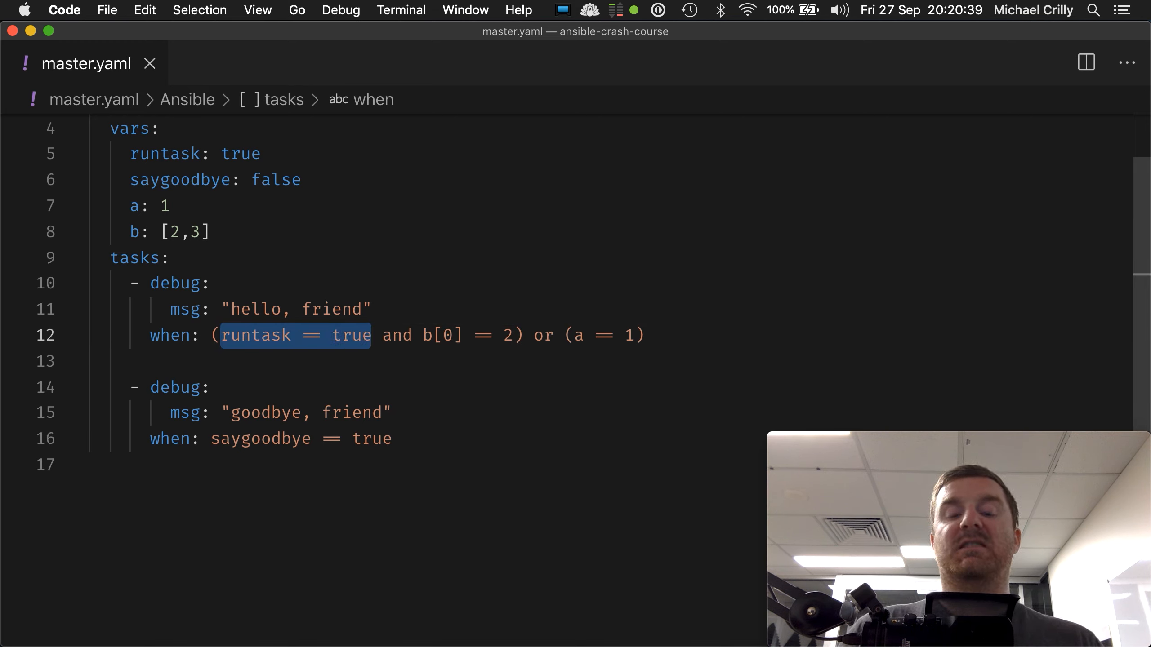
click(424, 335)
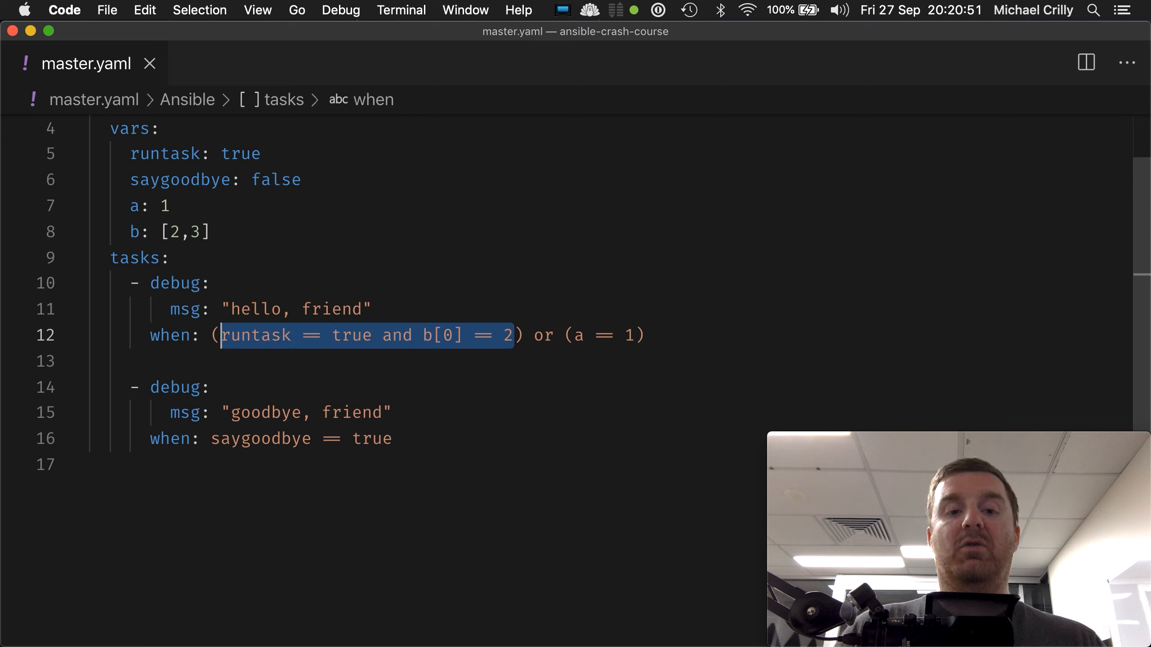
text(true) or (a == 1))
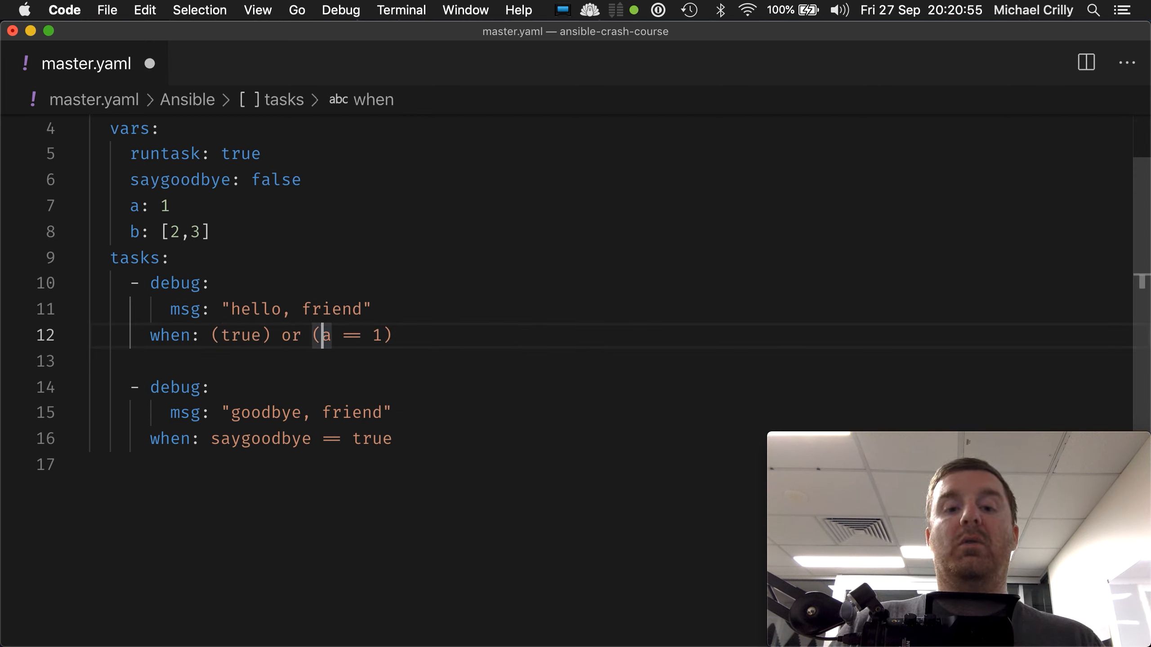
text(true)
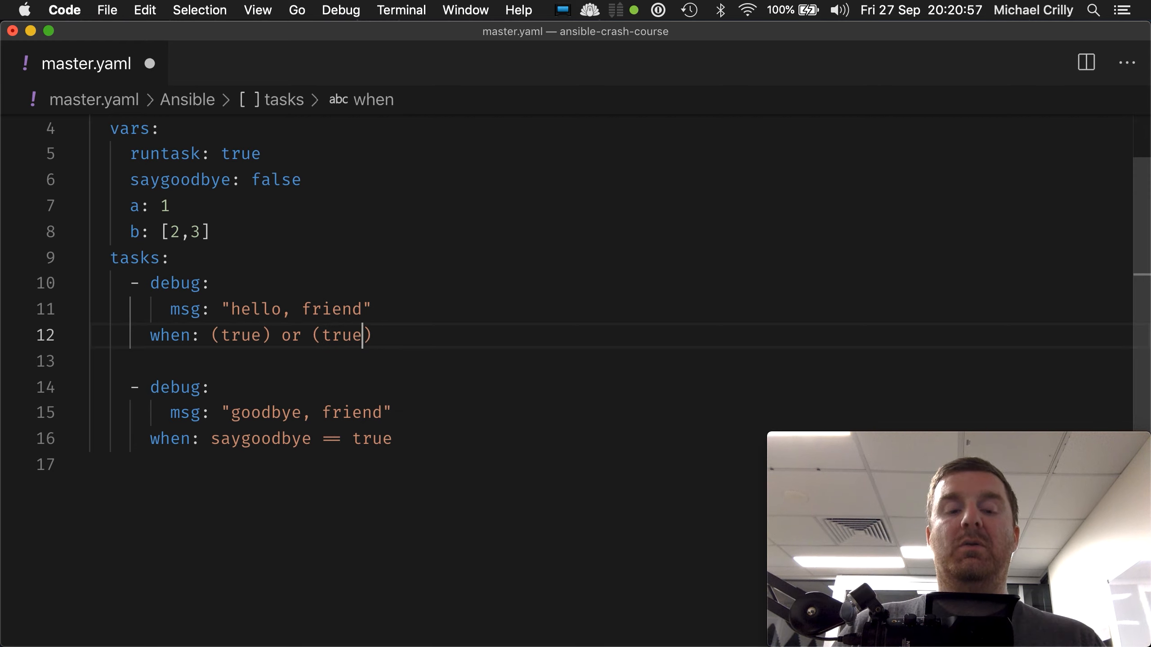
text(= rue)
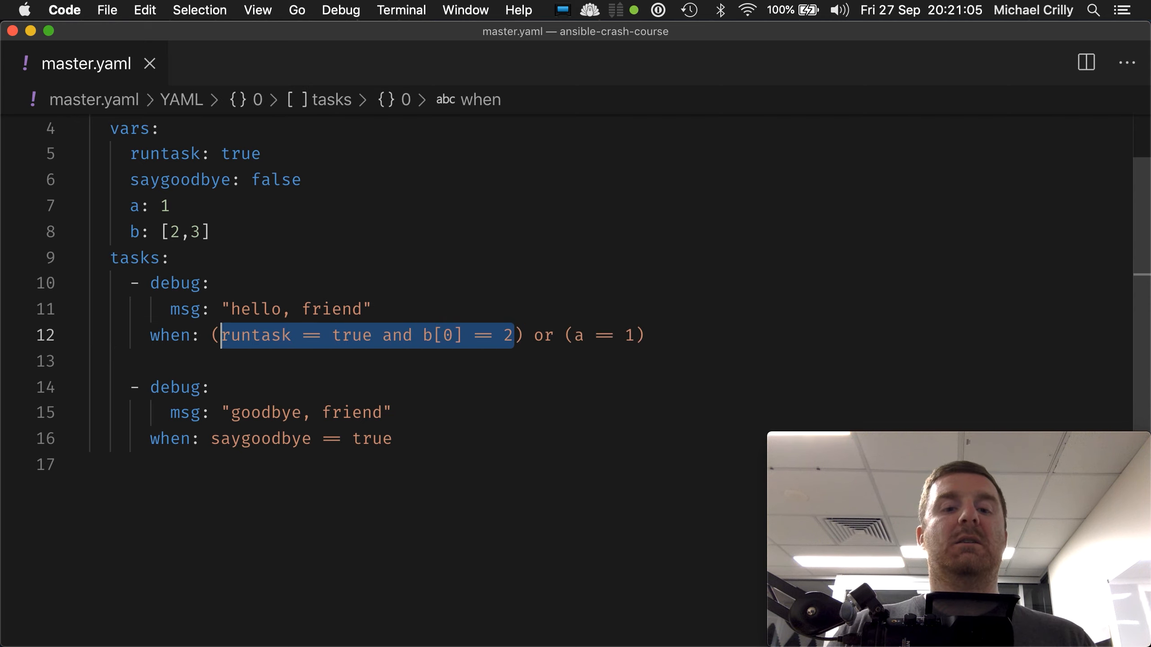
Extend the second group to read (a == 1 and b[0] == 2)
click(628, 336)
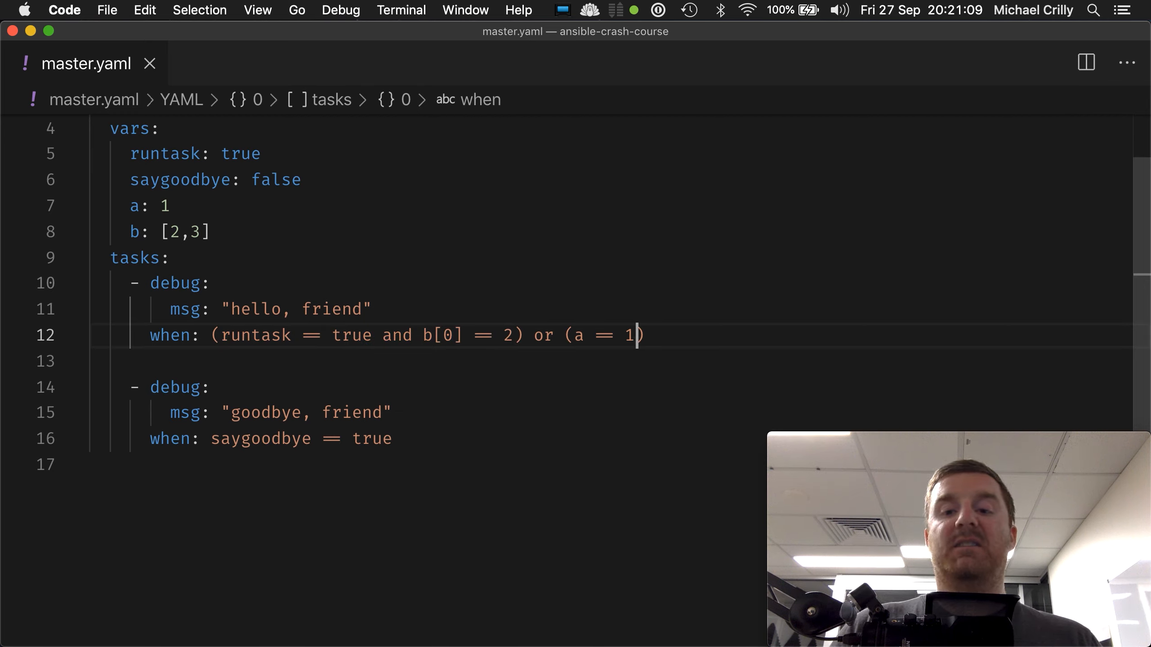
text(and)
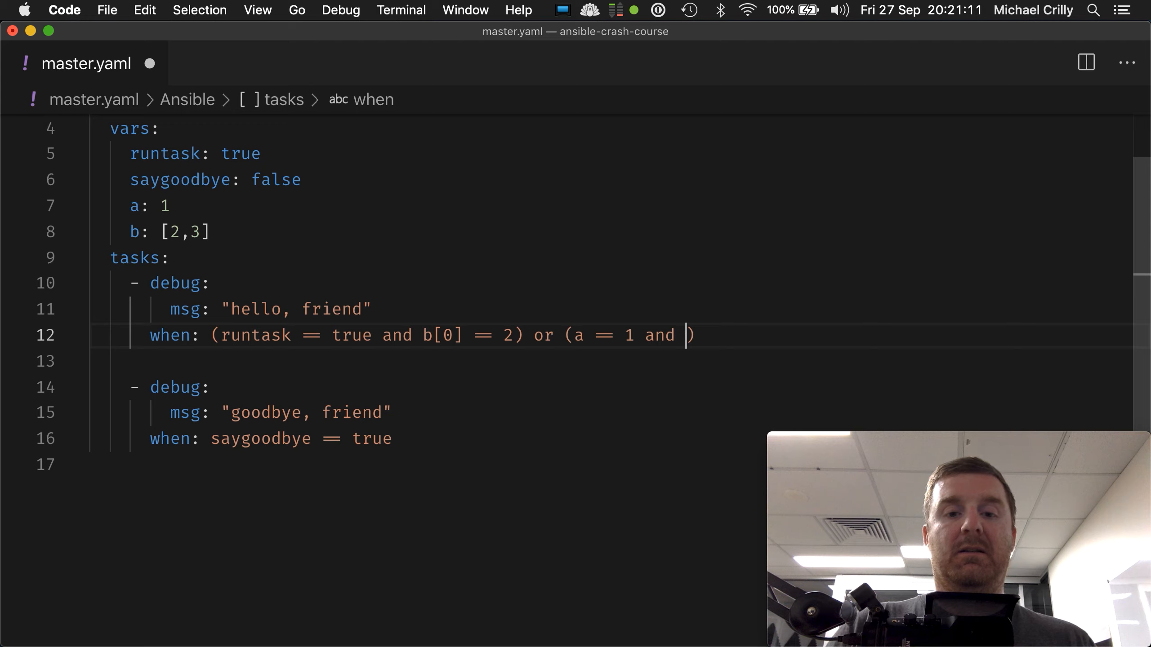
text(b[0] == 2)
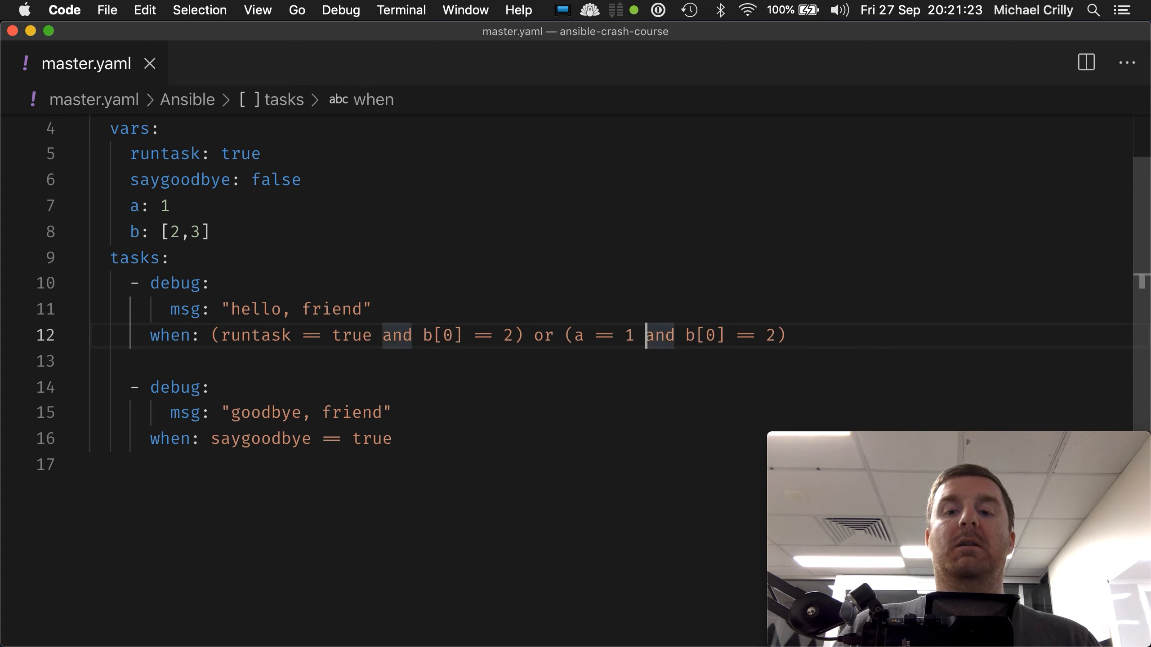
double_click(606, 336)
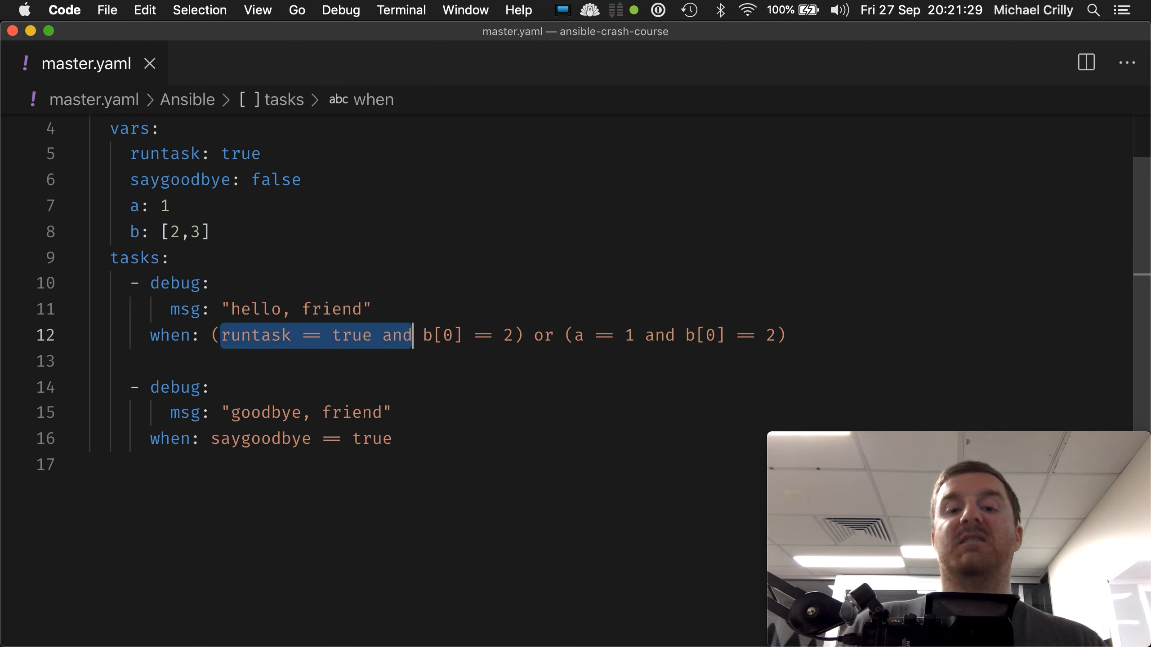
click(414, 336)
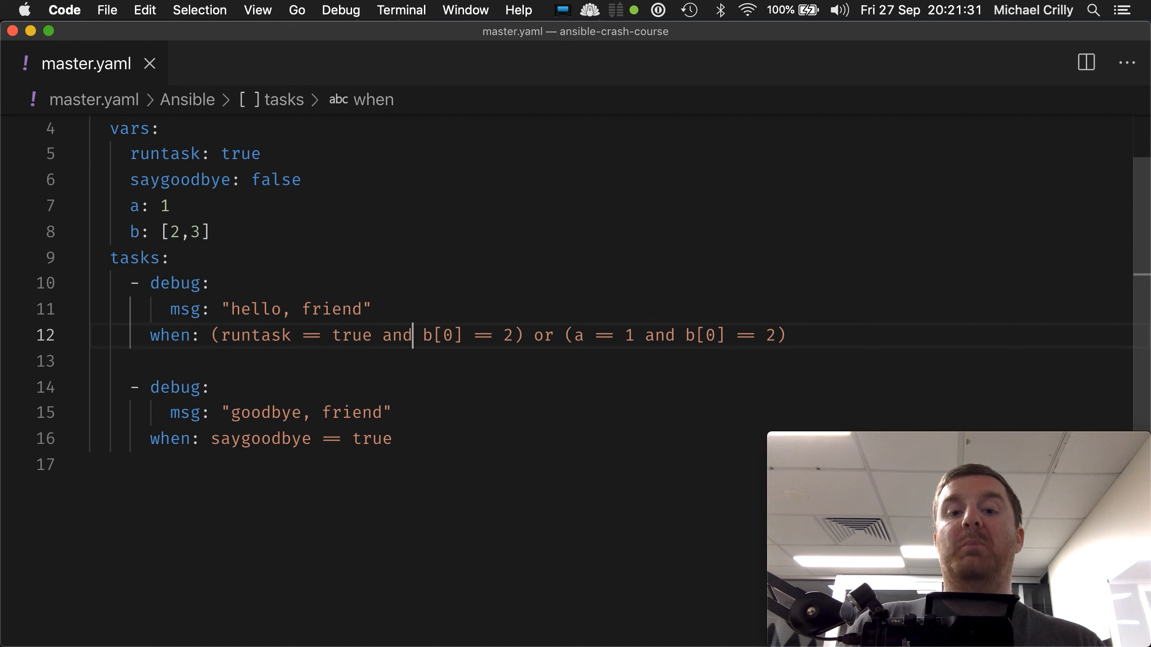
Rerun ansible-playbook master.yaml -i inventory.ini -u root in iTerm2 and return to VS Code
click(372, 309)
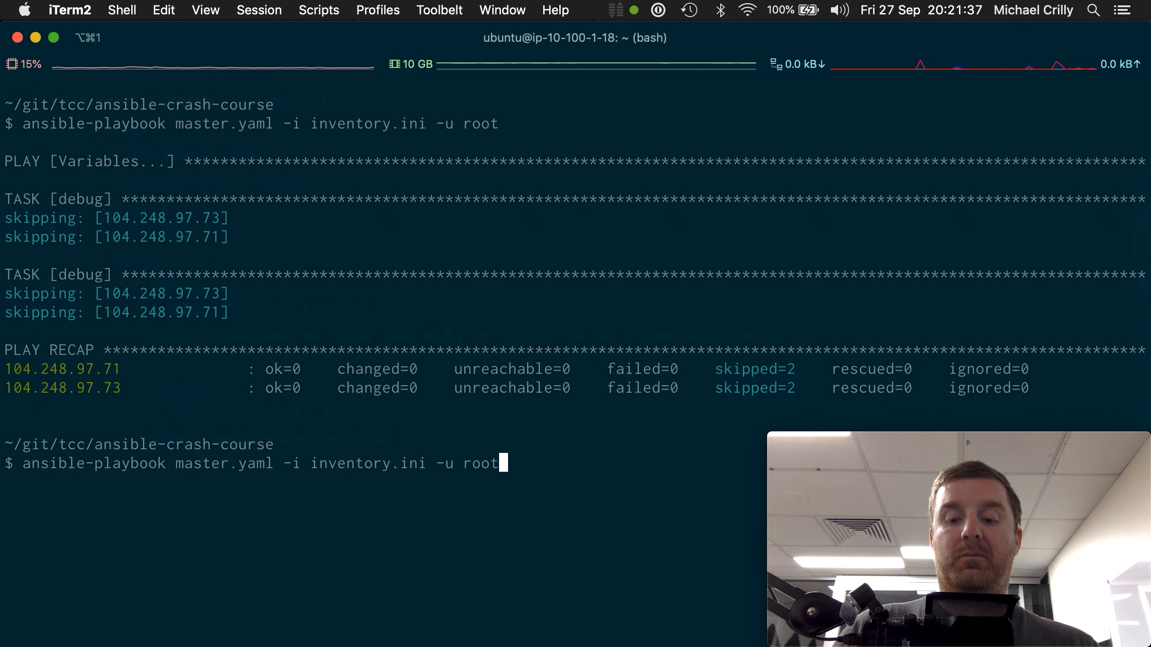
key(Return)
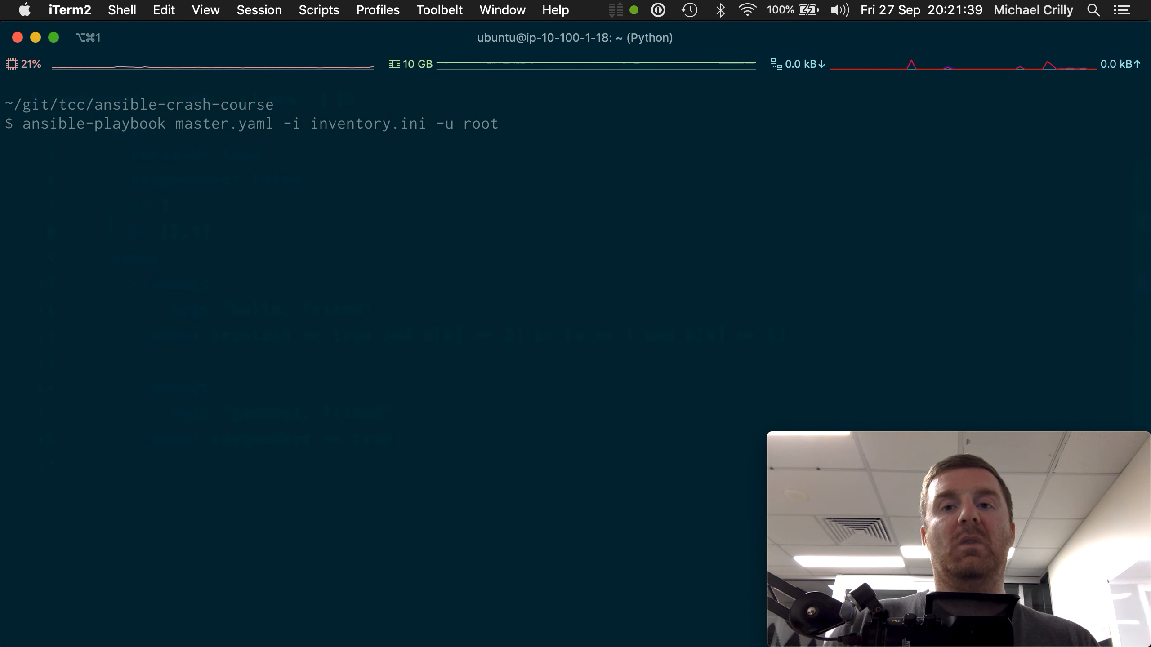
key(Return)
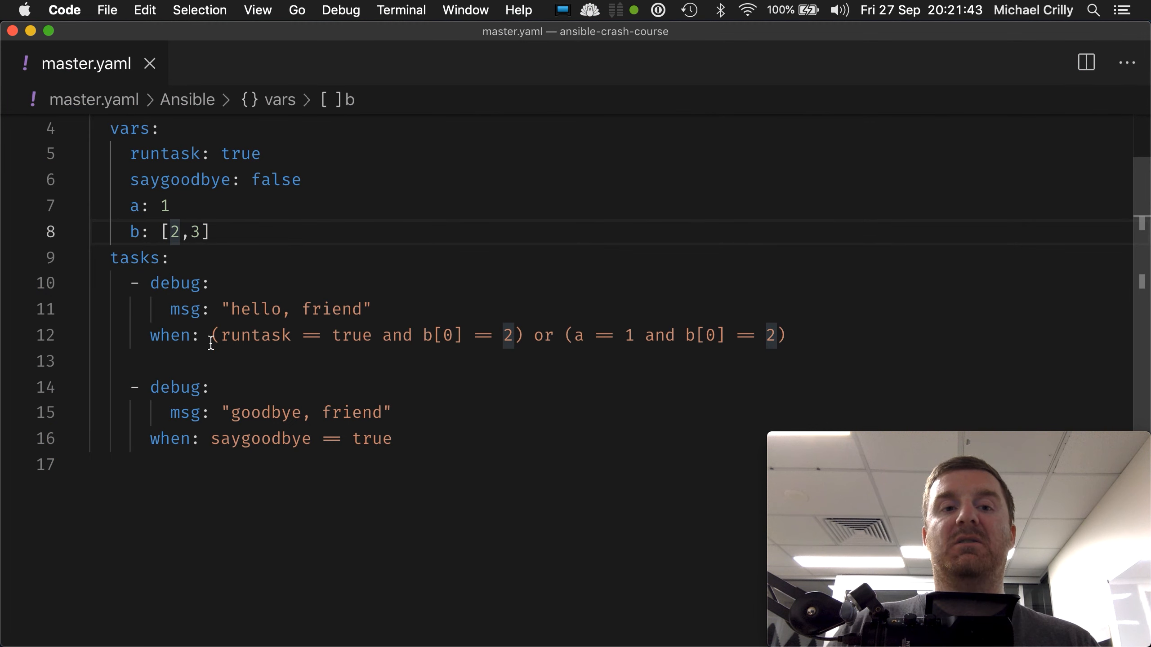
Try runtask false, then set b to [22,3] with runtask true and a at 1
click(261, 153)
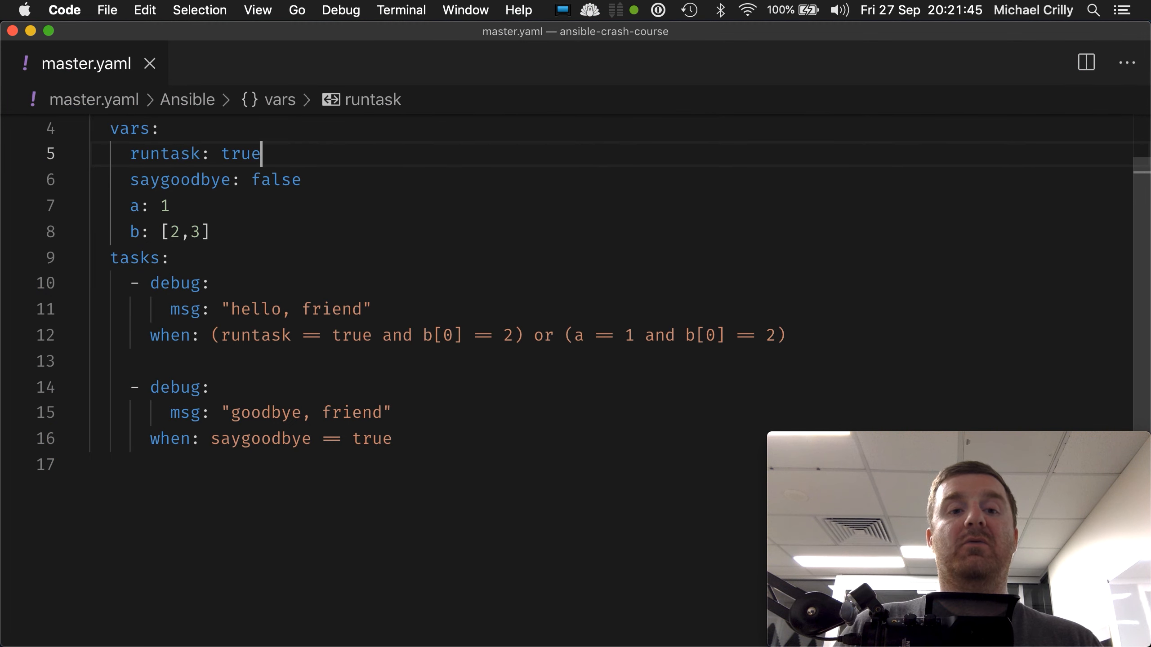
text(false)
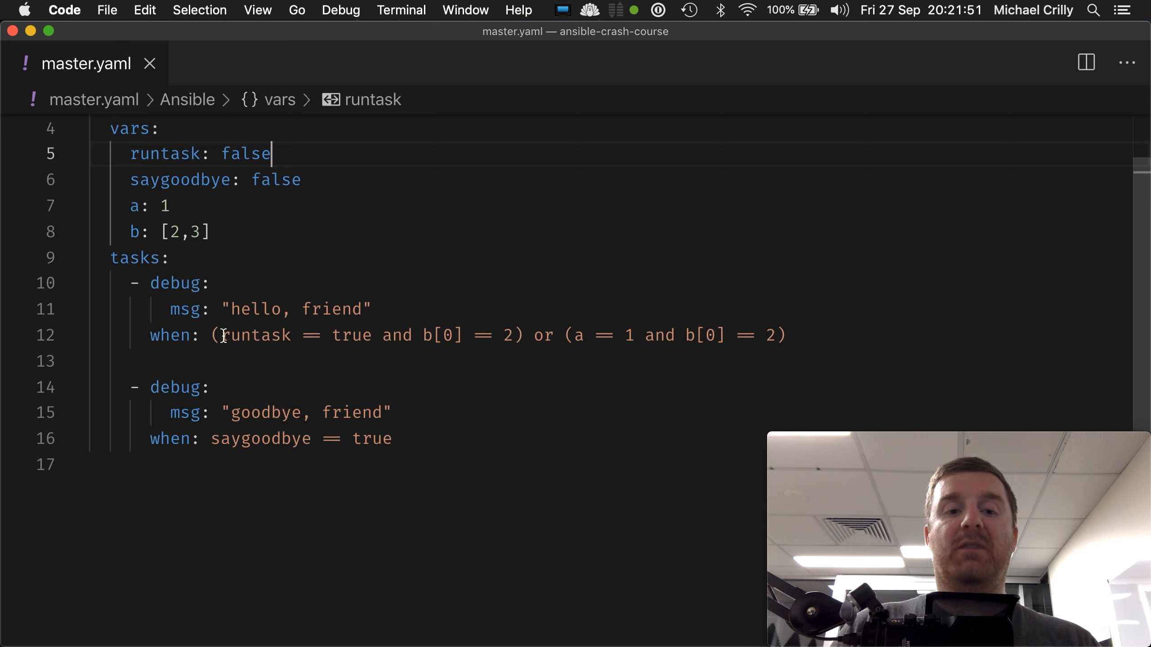
double_click(352, 335)
text(1)
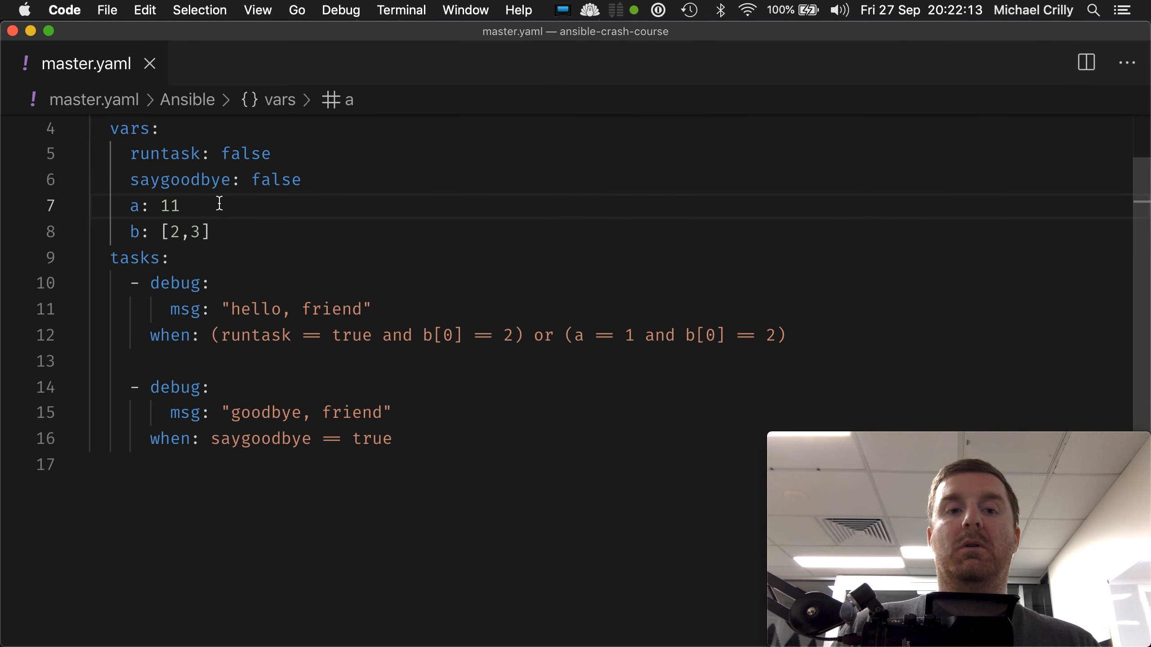
key(Backspace)
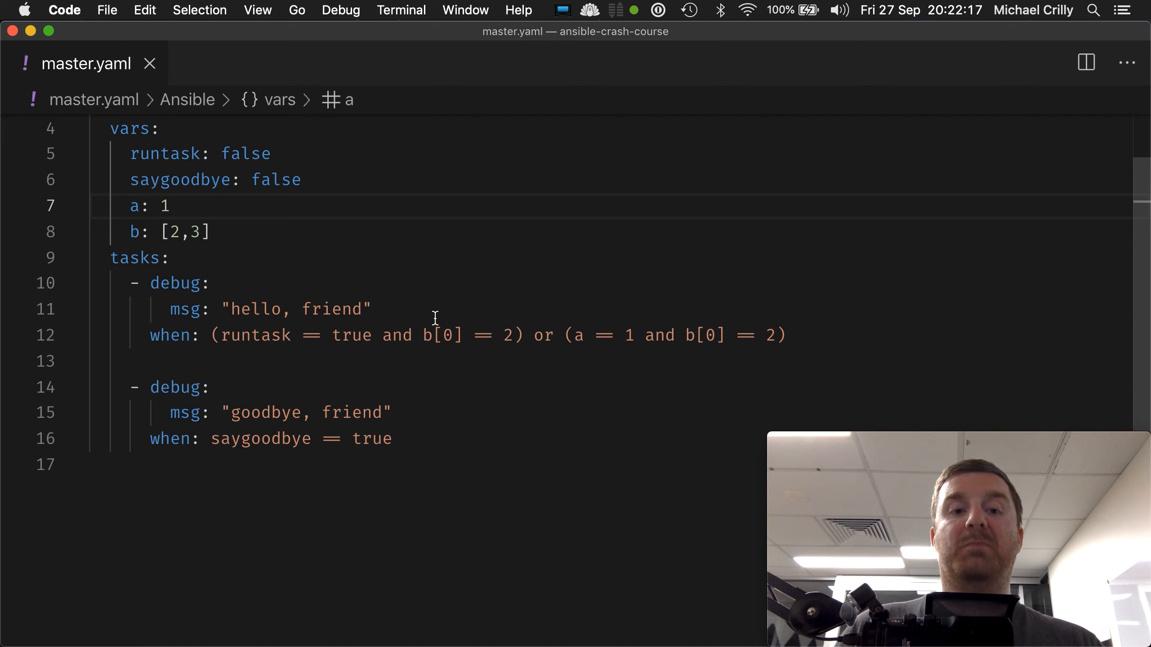
text(2)
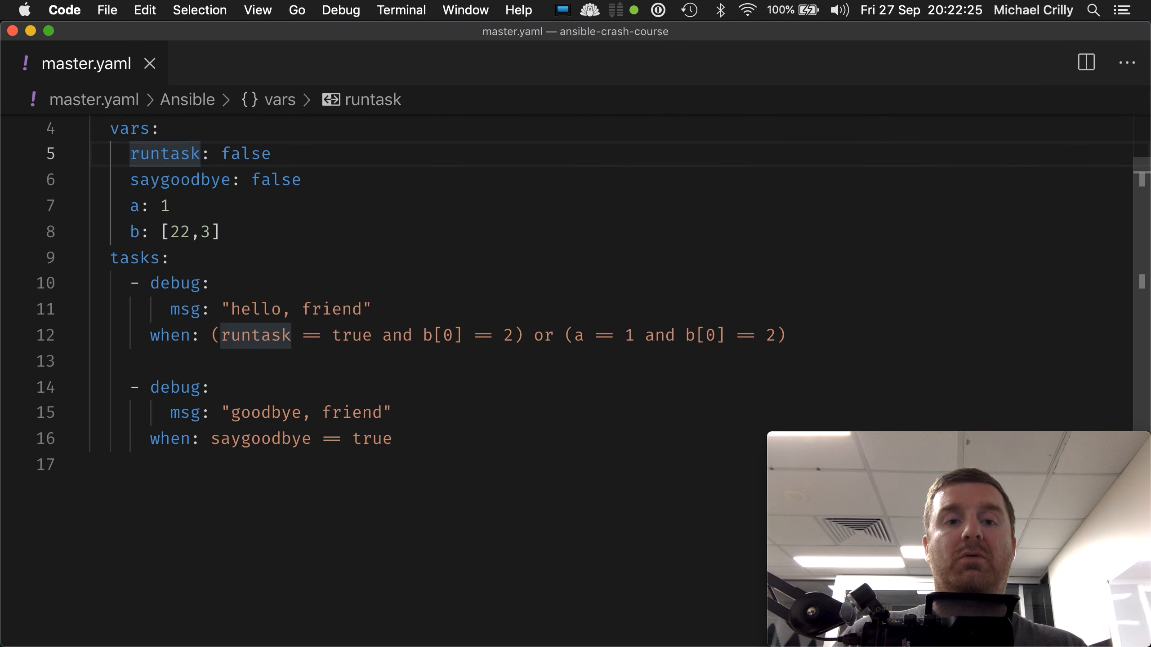
text(true)
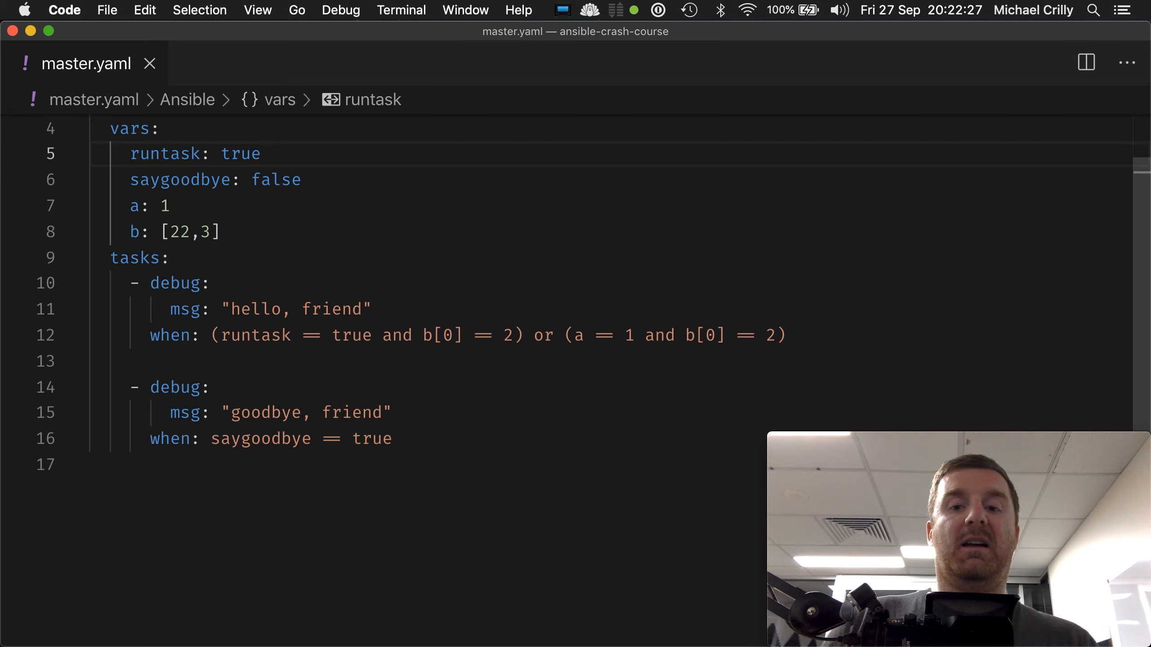
Rerun the playbook in iTerm2, which skips both tasks, and return to master.yaml
click(165, 205)
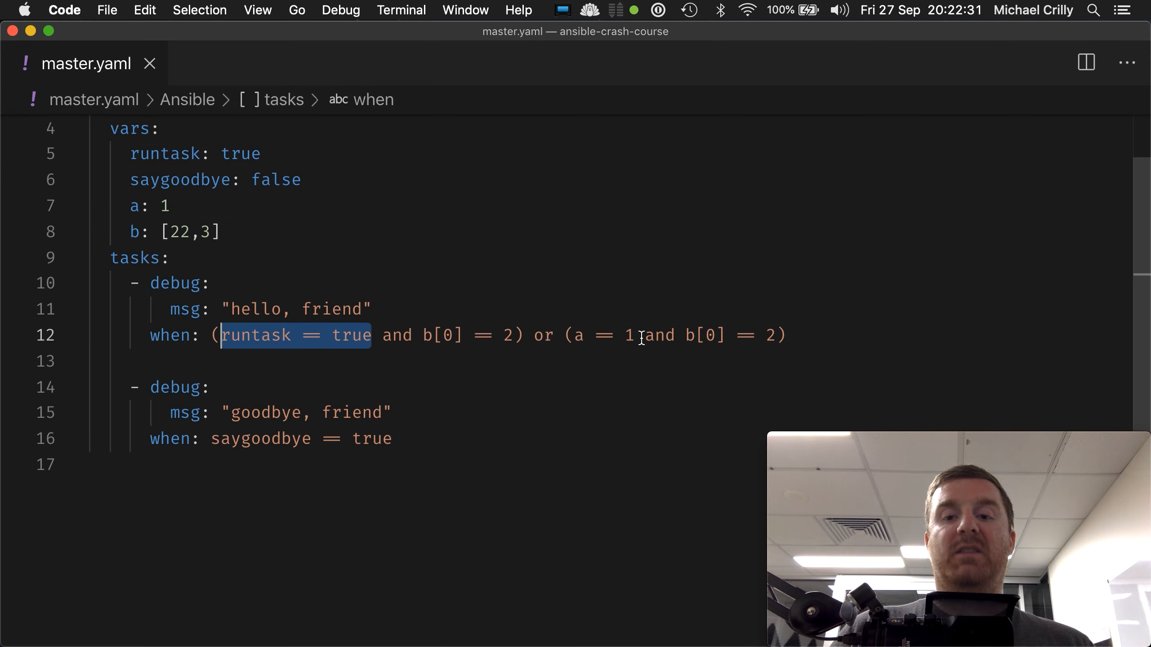
double_click(602, 336)
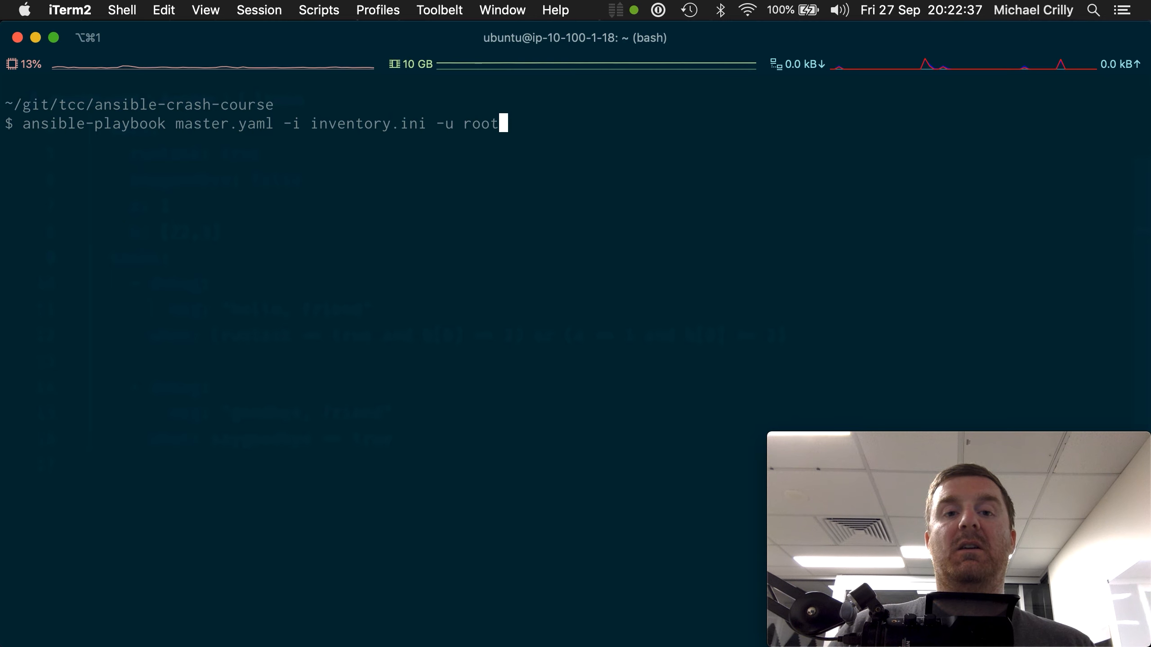
key(Return)
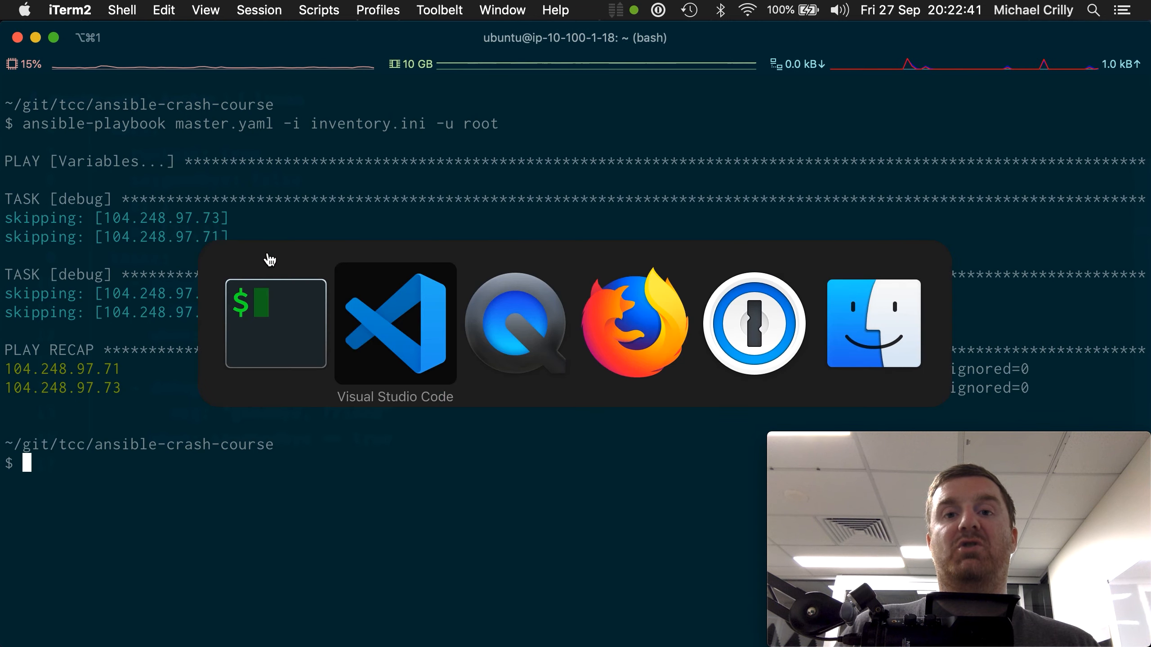
click(394, 324)
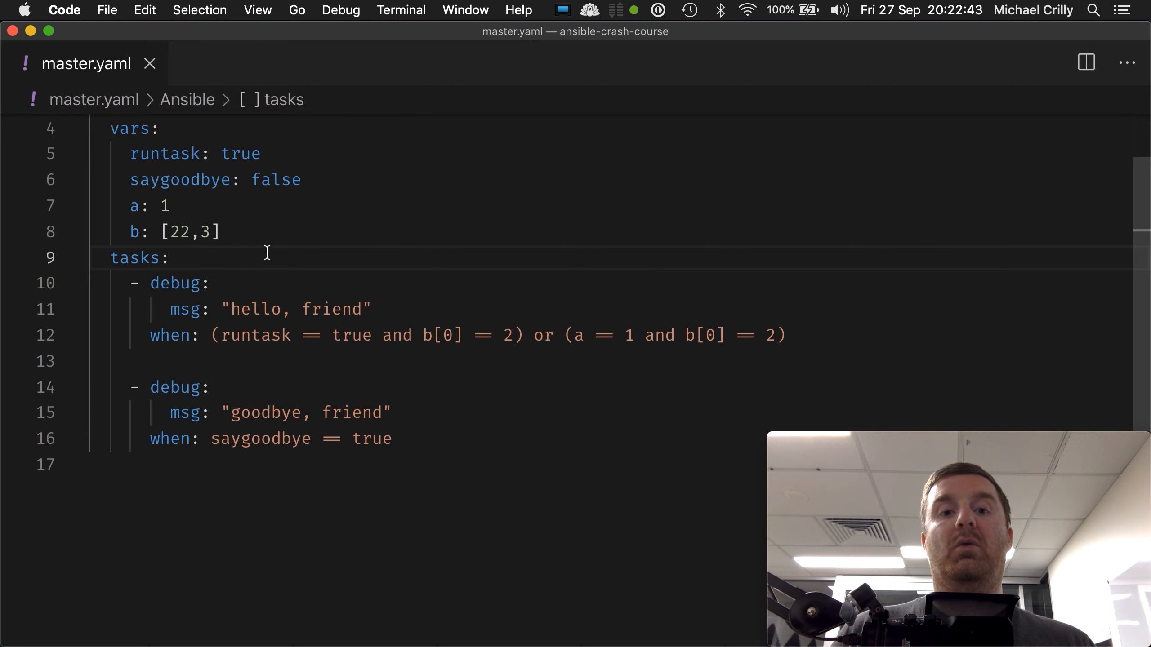
Revert line 8 from b: [22,3] to b: [2,3] and save
key(Backspace)
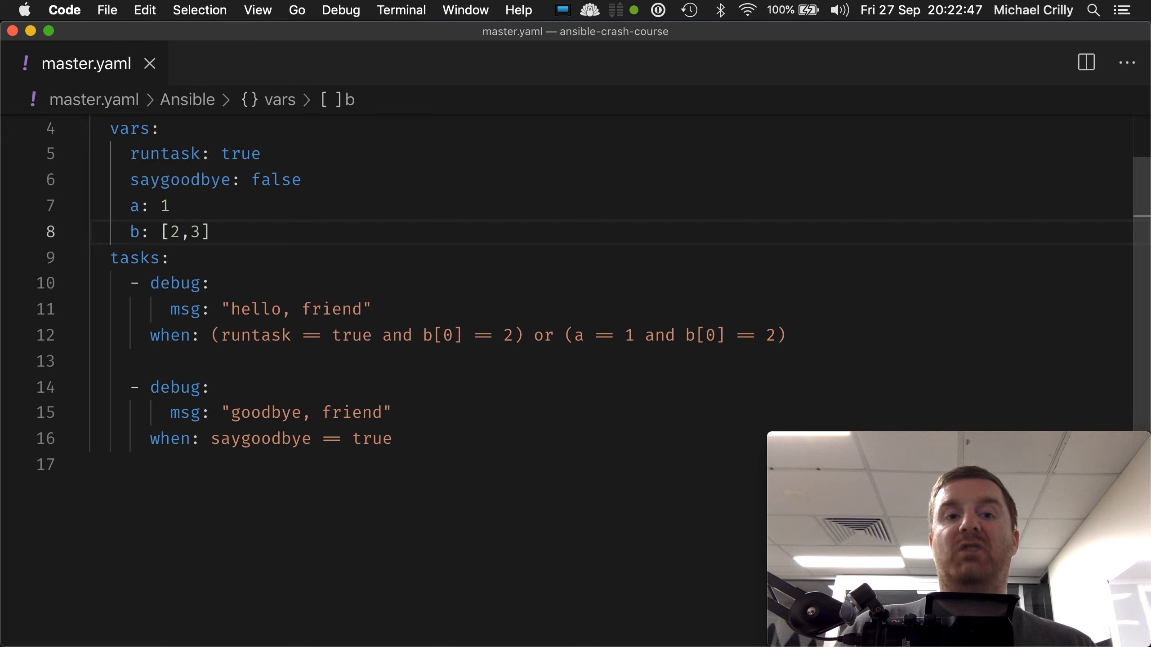
text(2)
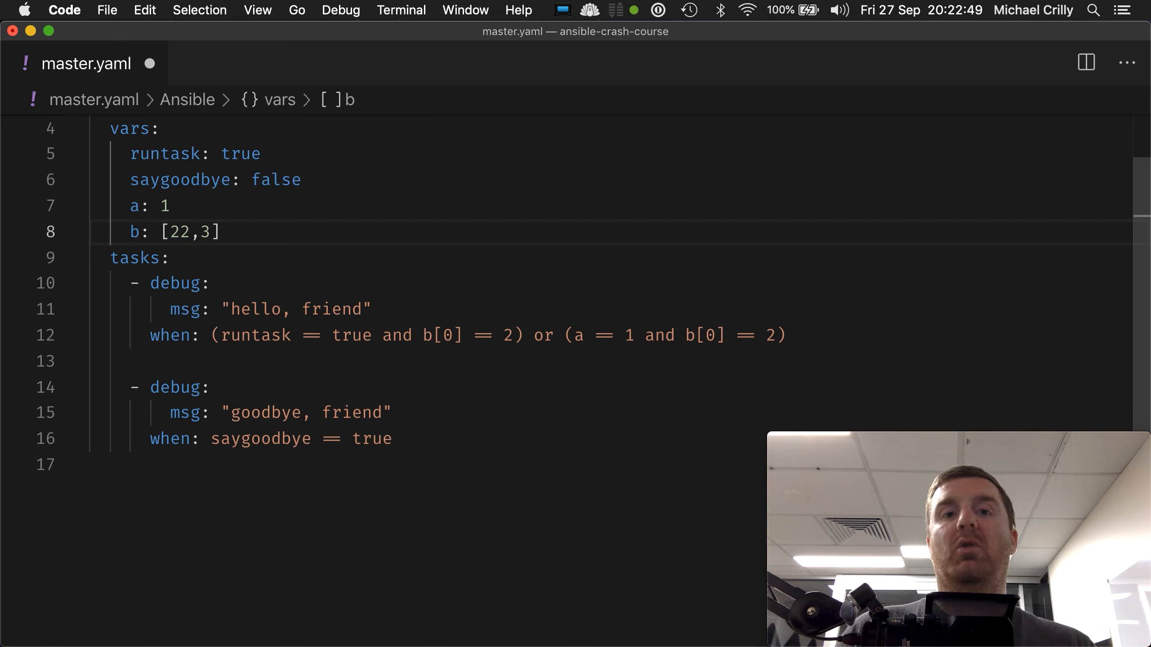
key(Backspace)
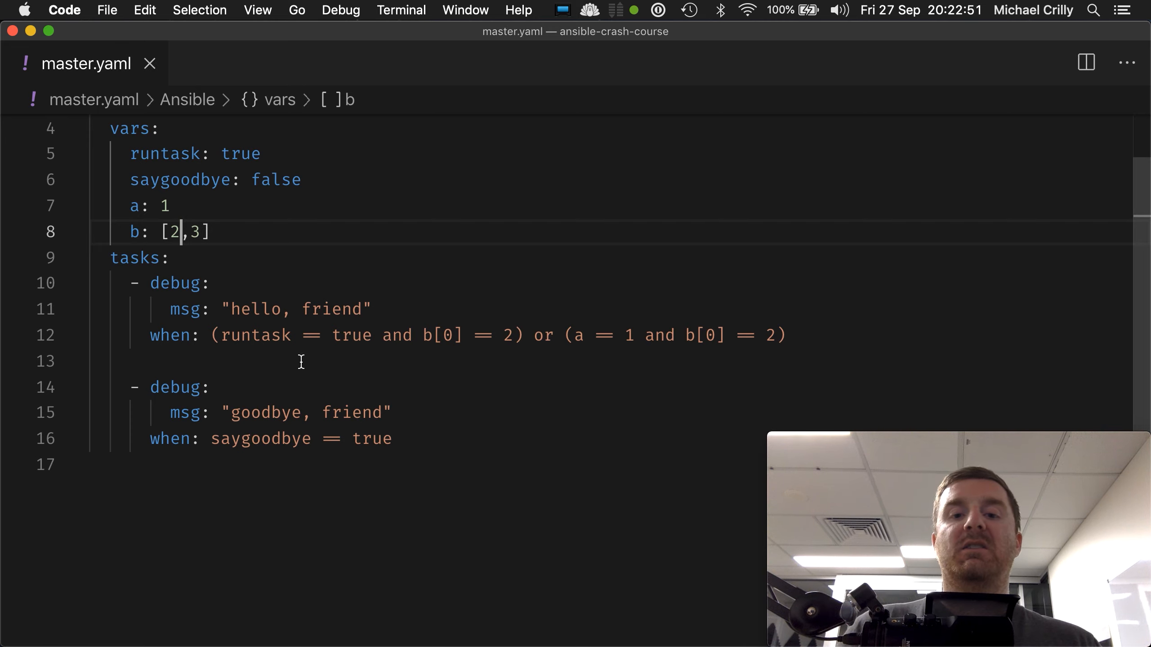
mouse_move(390, 365)
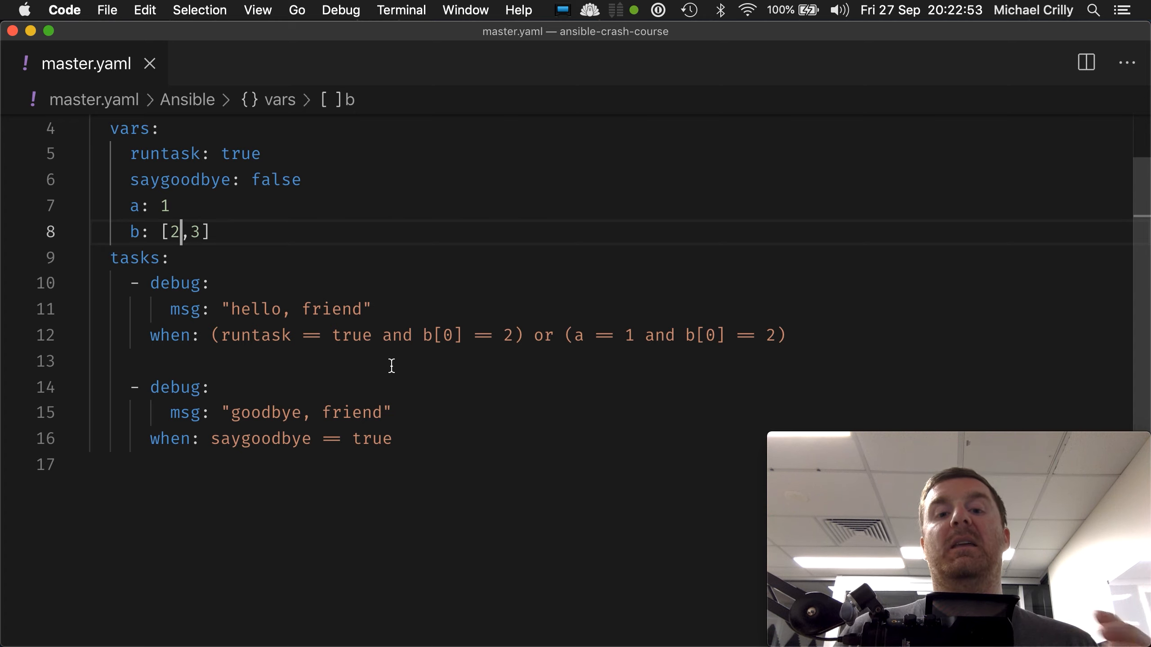